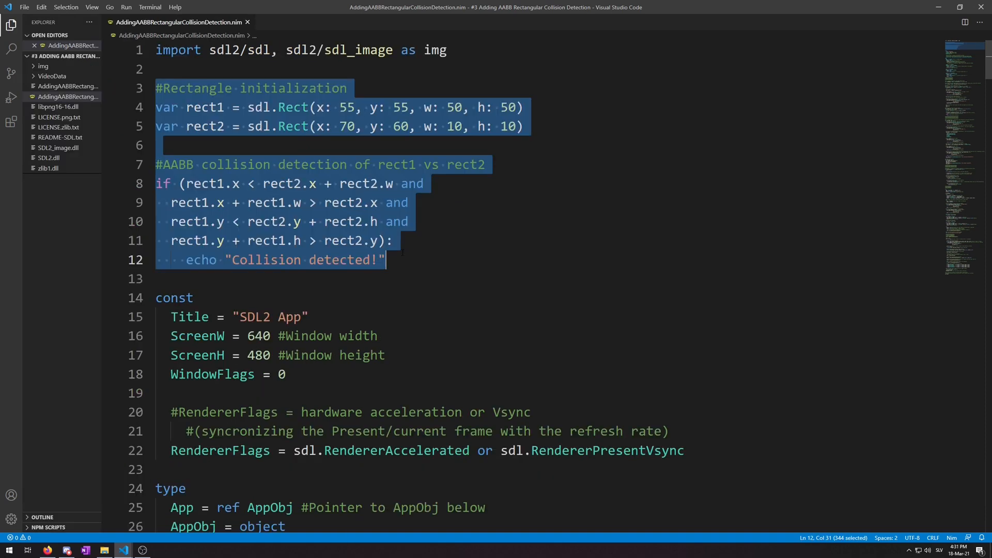
Add comment lines below the if block describing the four AABB collision conditions
left_click(389, 260)
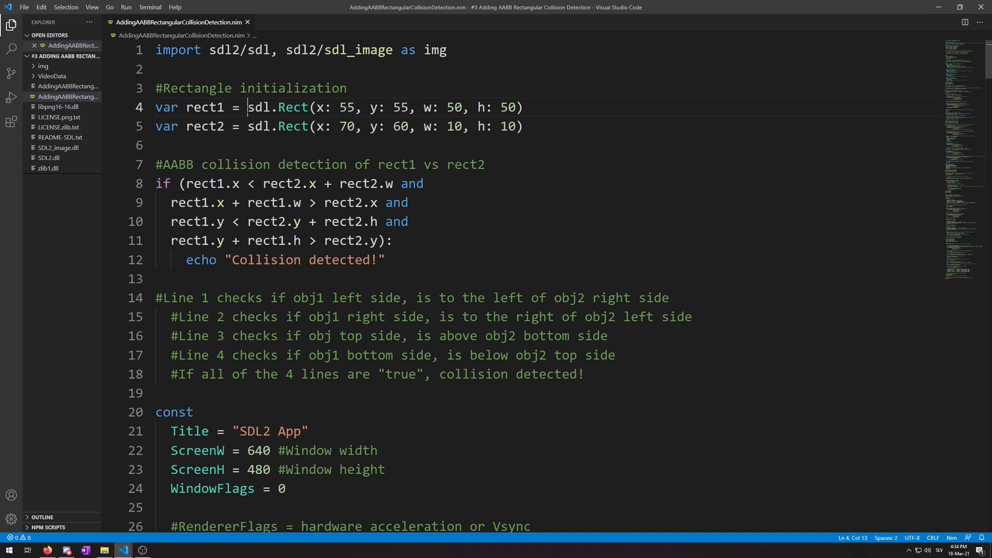
double_click(278, 107)
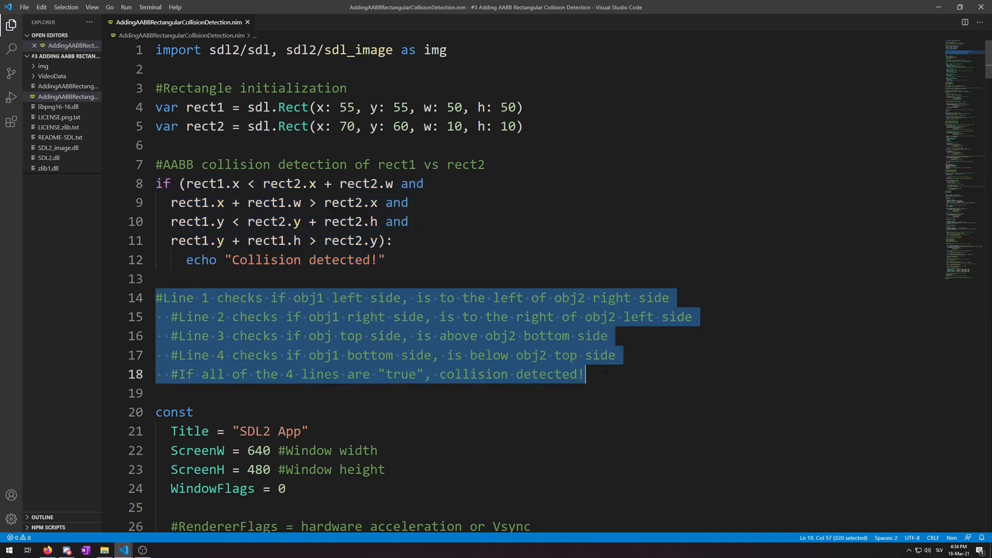
left_click(444, 336)
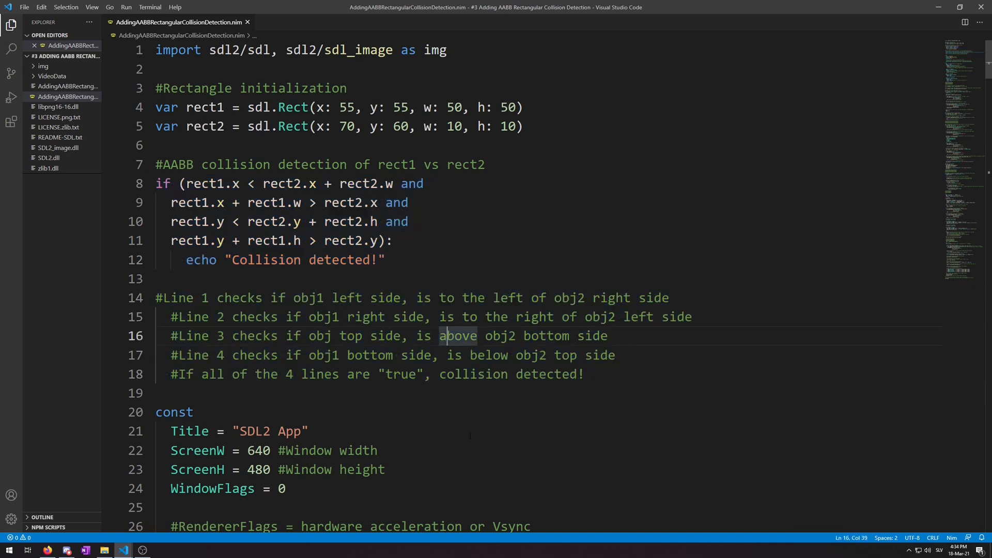
left_click(586, 374)
type("#[ ")
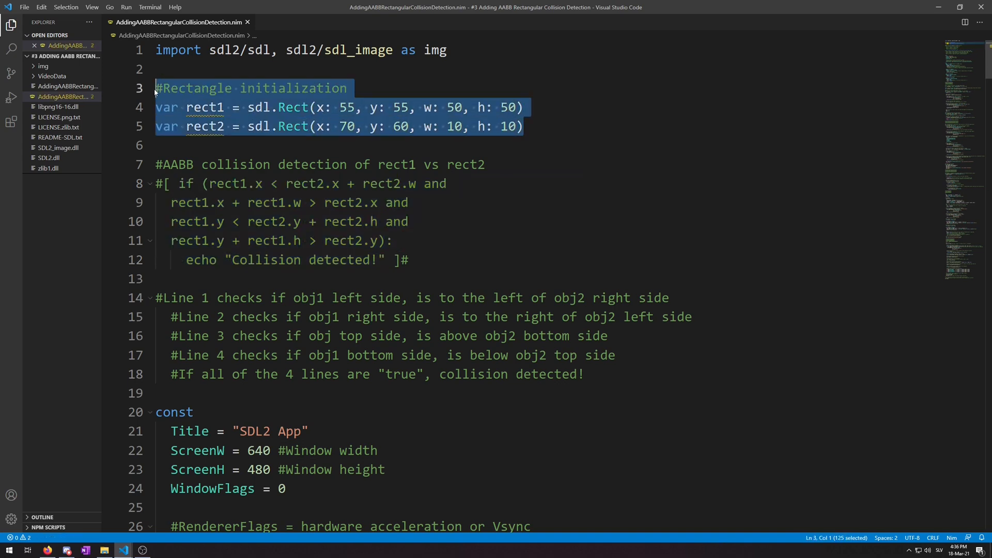
Move the rect declarations into the render loop and add a red setRenderDrawColor call
key("Delete")
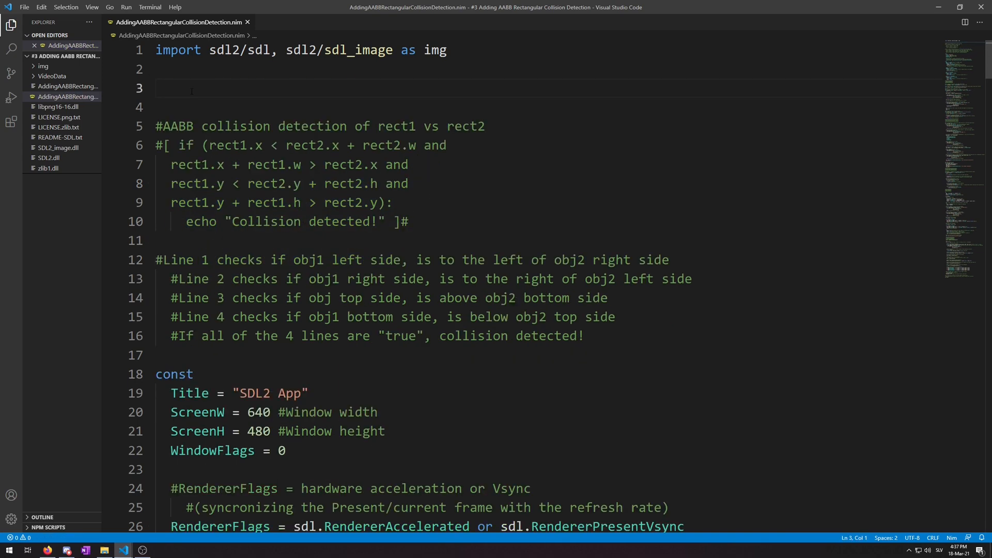
scroll("down", 3)
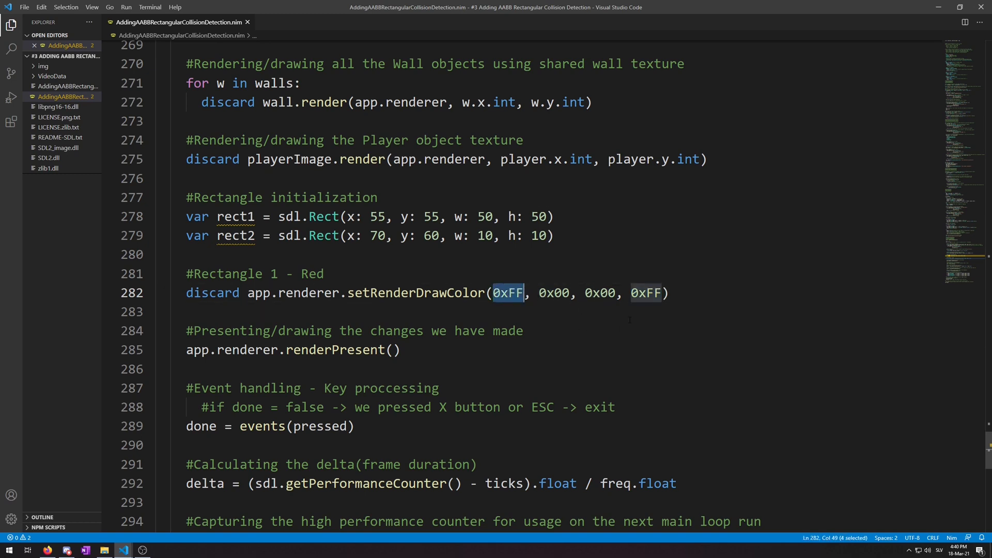
double_click(646, 293)
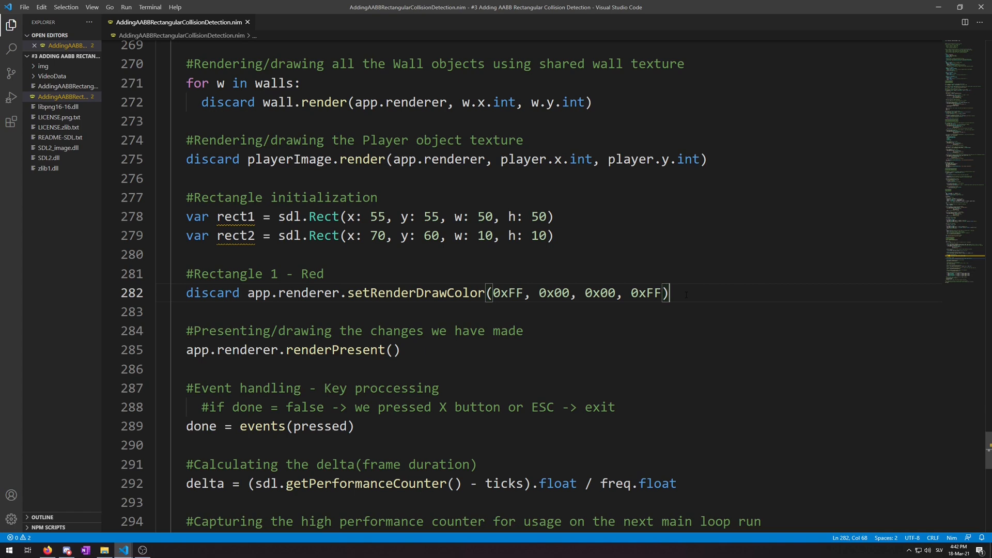
key("Enter")
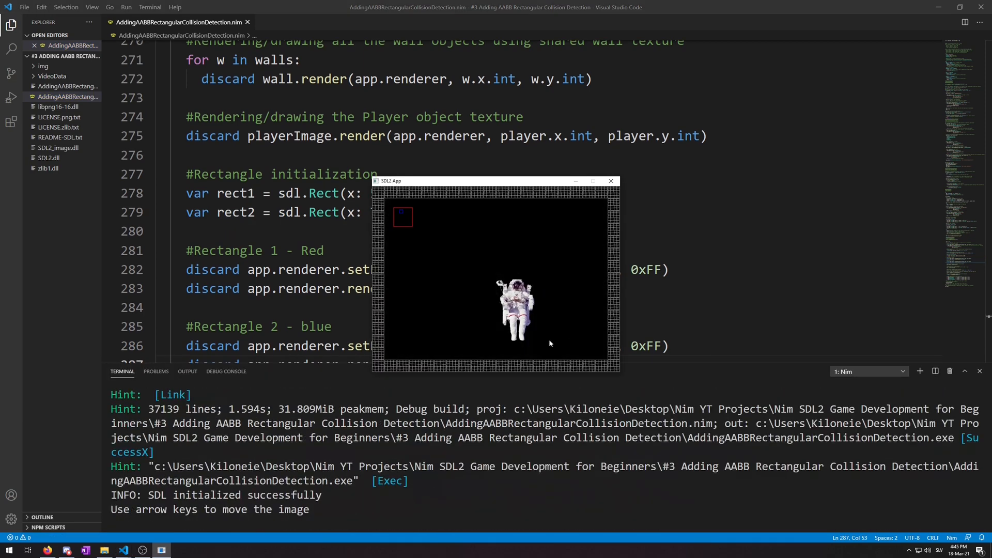
mouse_move(380, 219)
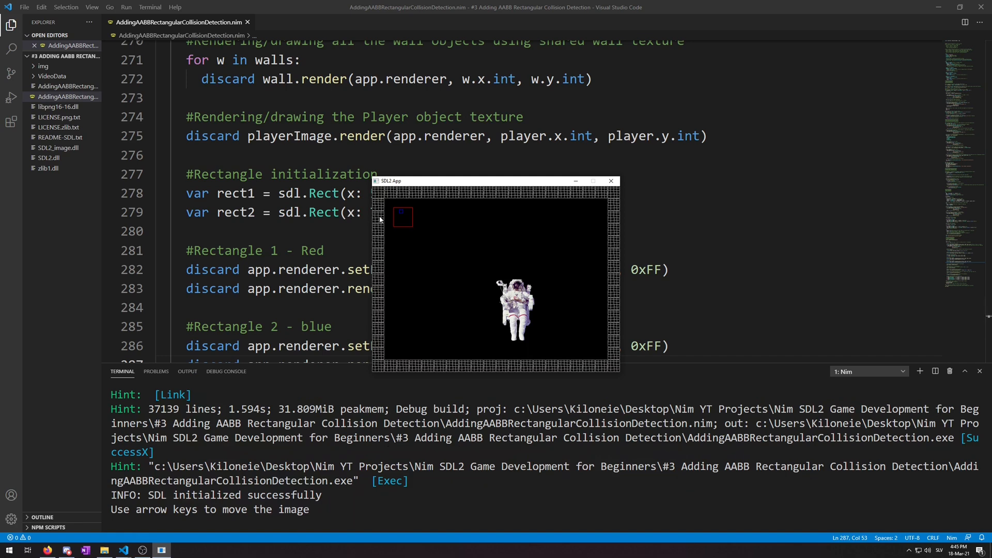
mouse_move(424, 255)
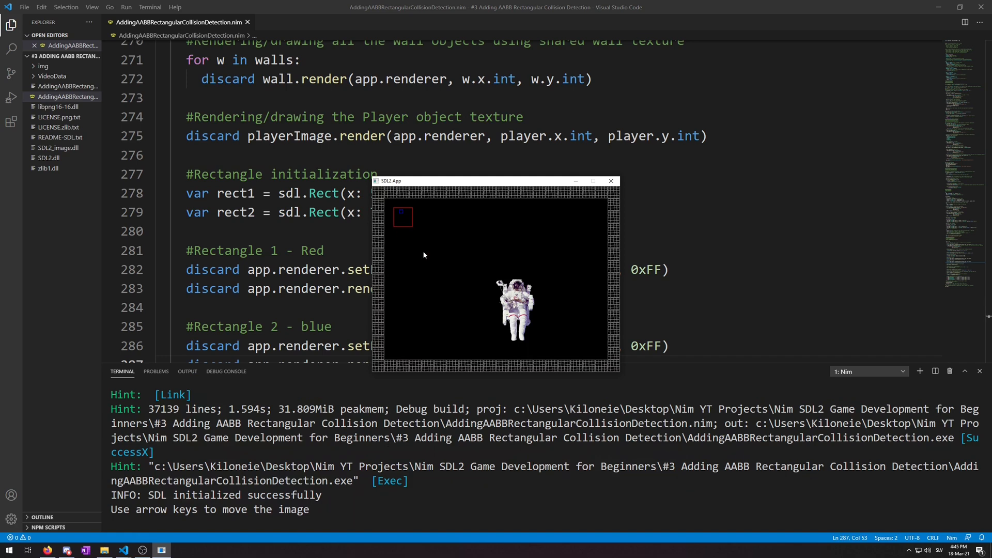
mouse_move(428, 256)
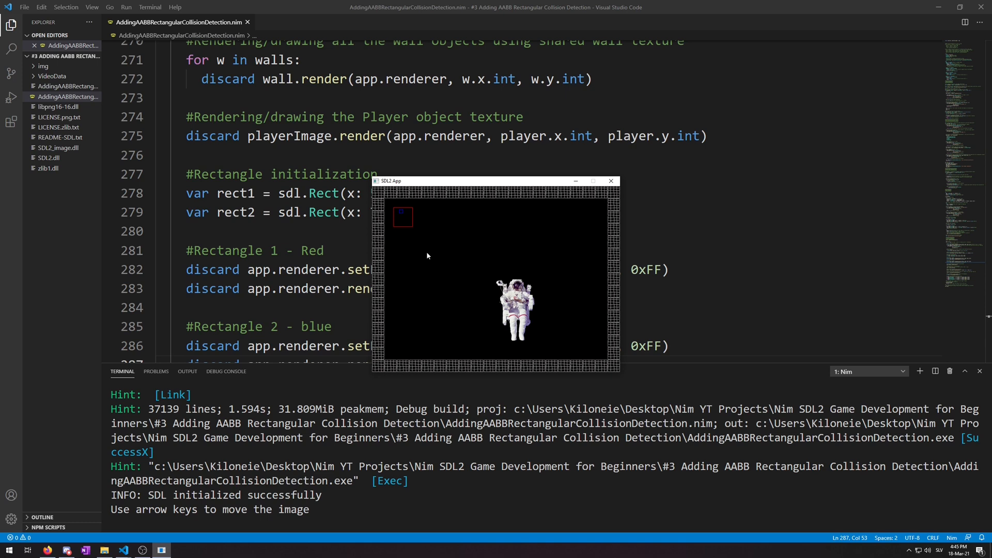
mouse_move(412, 239)
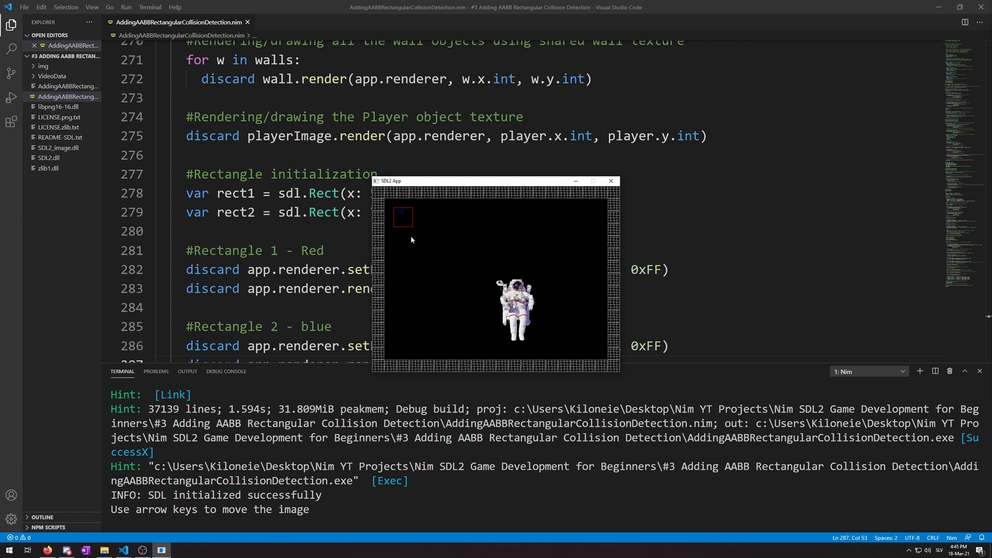
Run the game with the collision check in the loop, then close its window
left_click(610, 180)
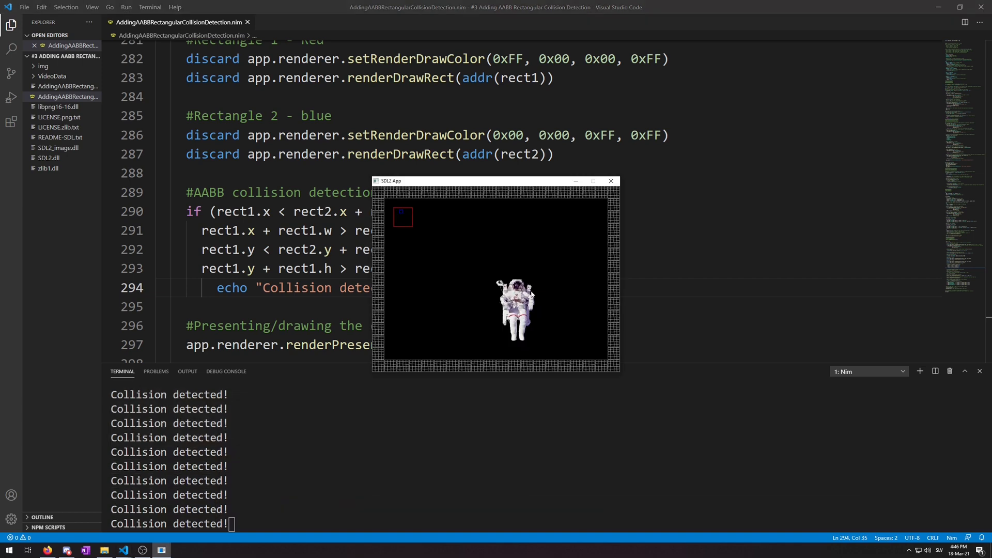
left_click(611, 181)
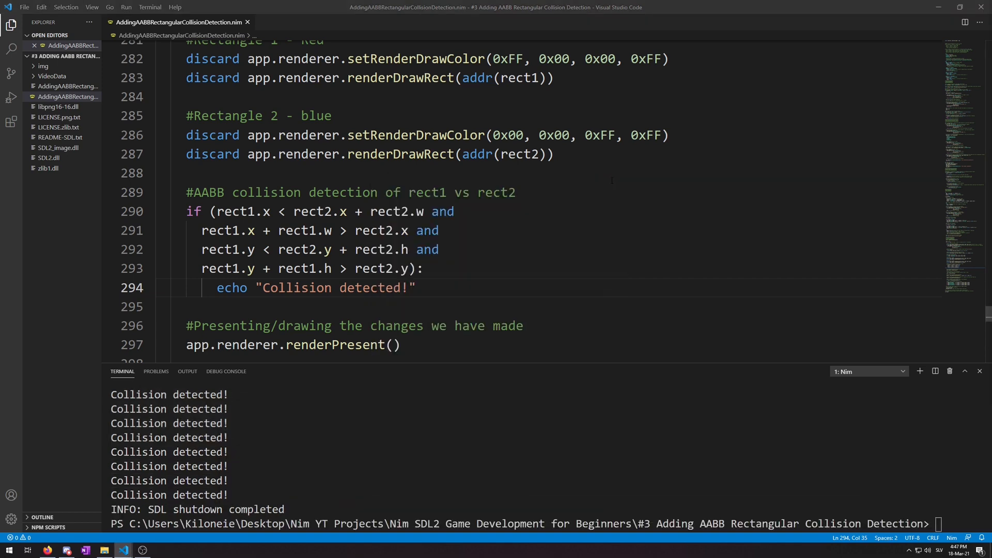
mouse_move(556, 234)
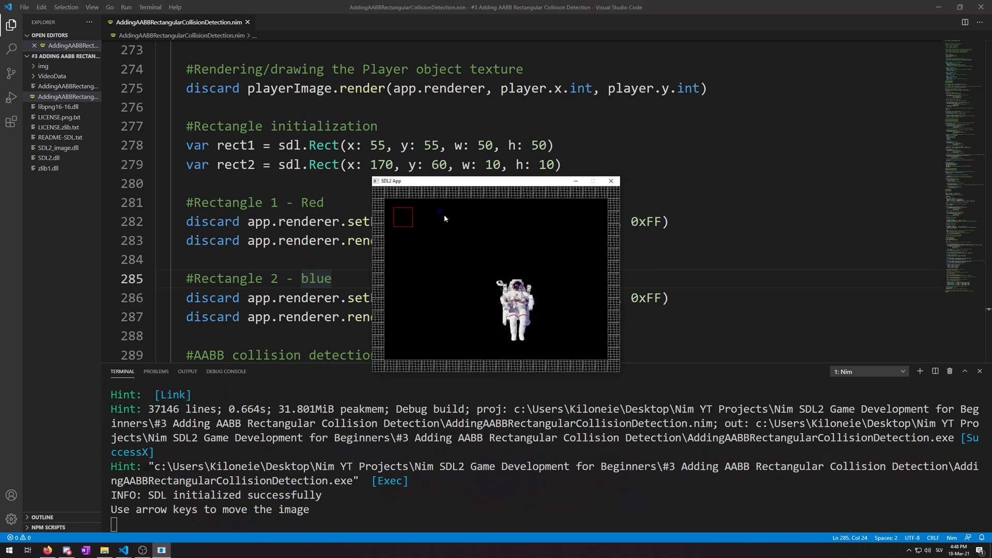
mouse_move(563, 263)
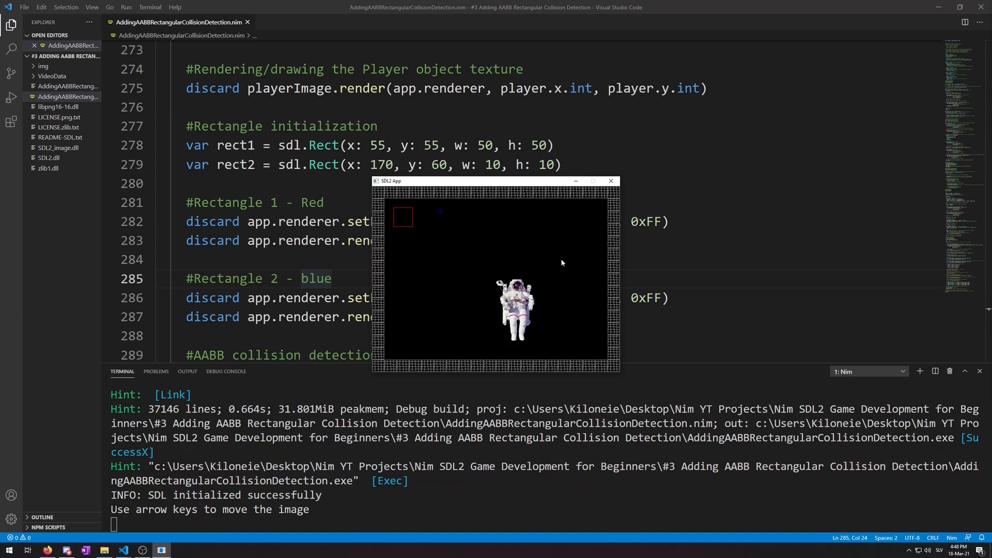
Close the game after confirming rect2 at x 170 no longer collides
left_click(611, 181)
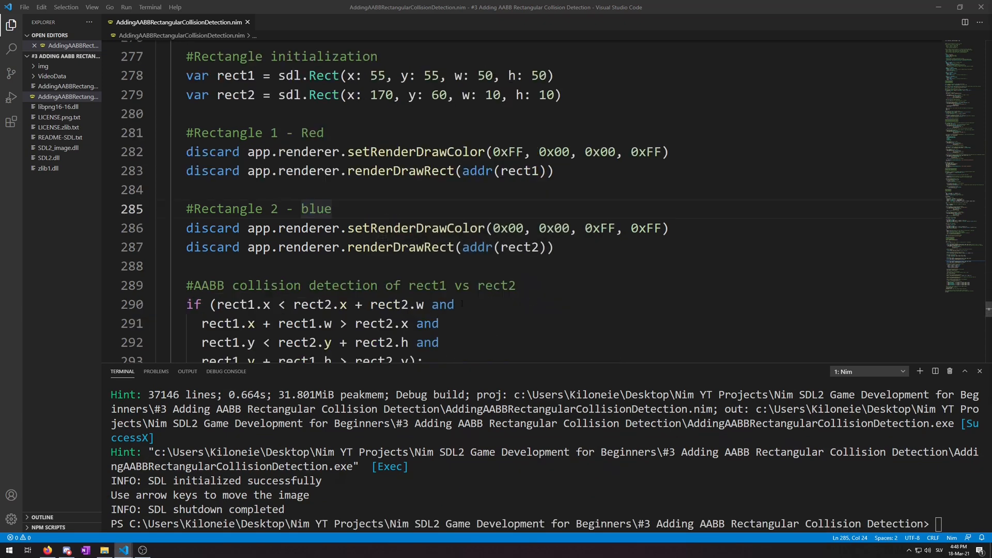
Add an else branch echoing "No collision", run the game, and close it
scroll("down", 3)
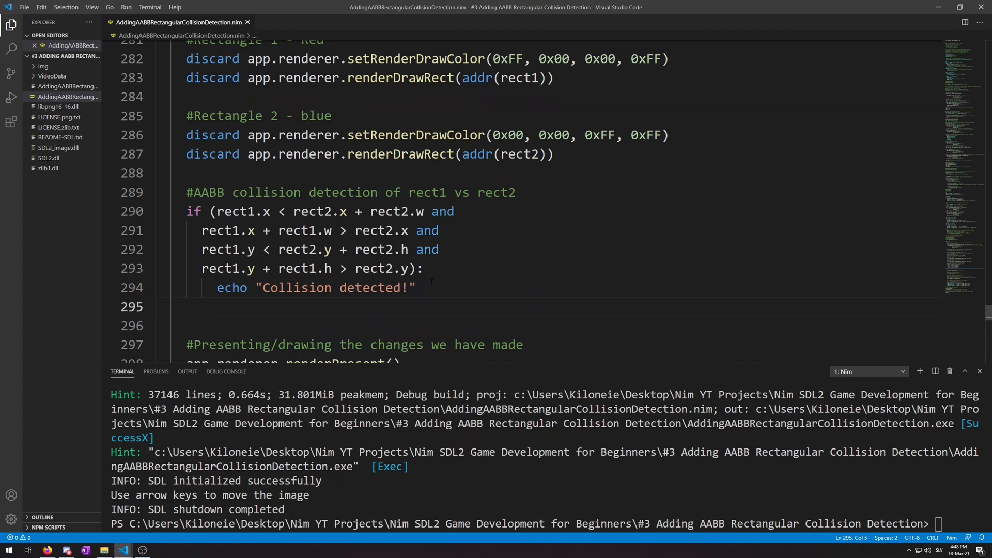
type("else:")
left_click(548, 325)
type("echo \"No collision\"")
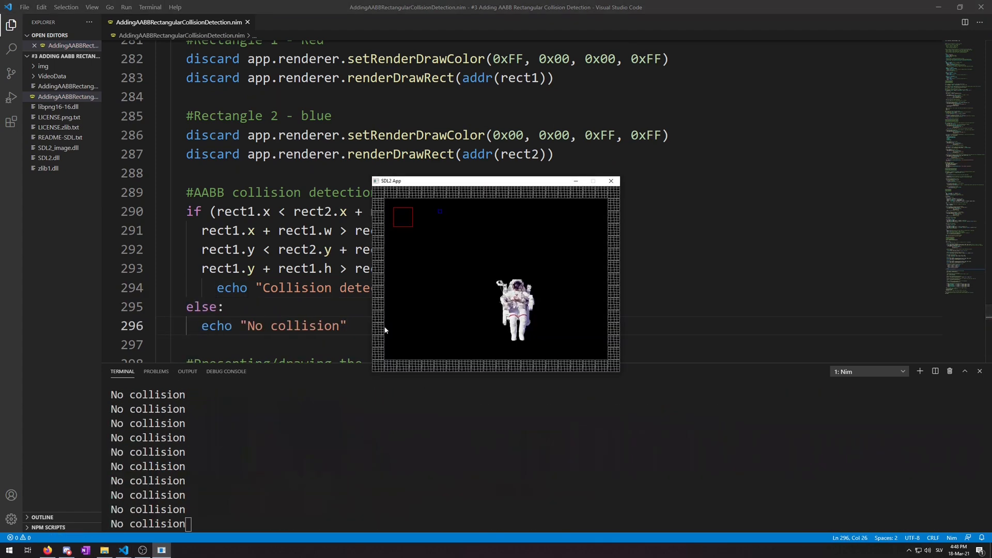
mouse_move(615, 192)
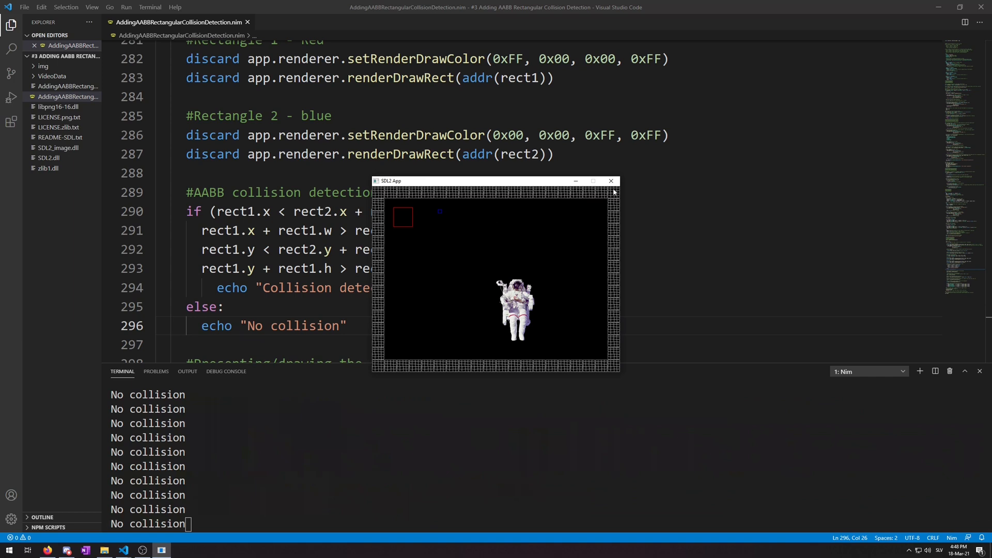
mouse_move(611, 181)
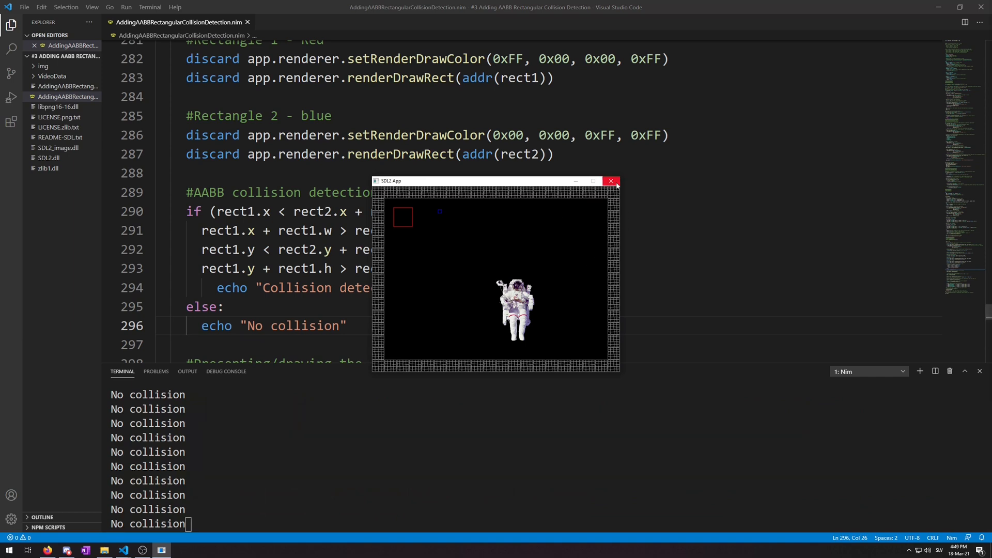
left_click(611, 181)
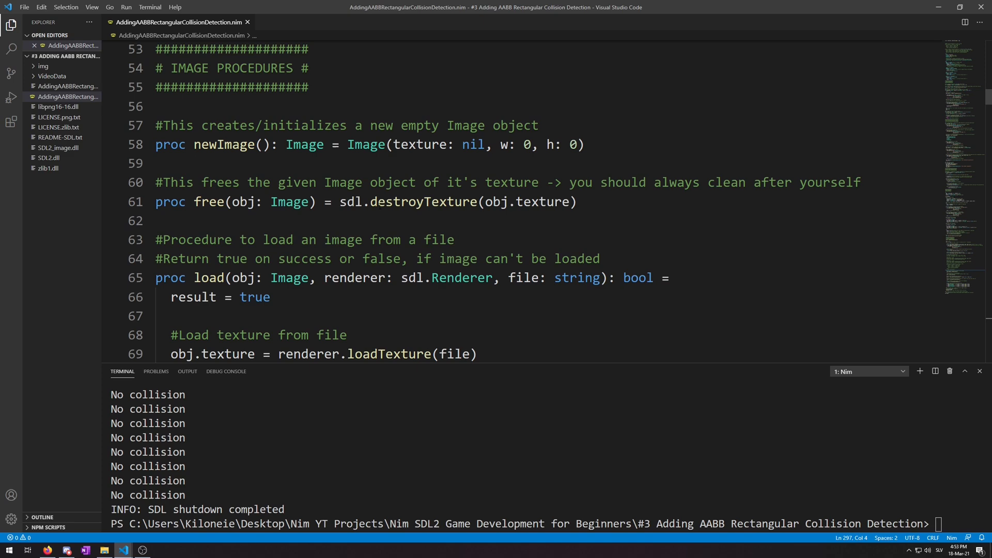
Declare proc collisionAABB(obj1: Player, obj2: seq[Wall]): bool with let wall = obj2[0].image
scroll("down", 3)
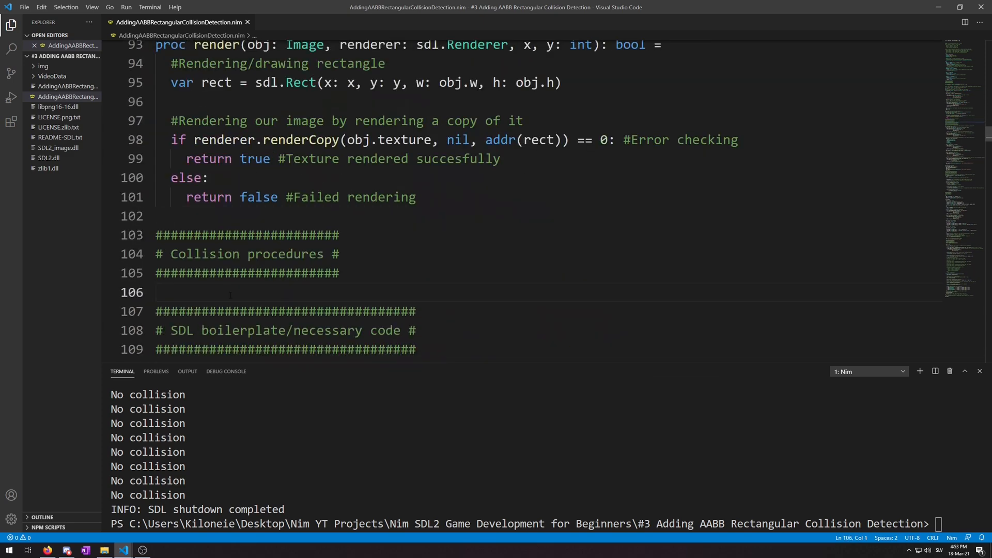
type("proc collisionAABB(obj1: Player, obj2: seq[Wall]): bool =")
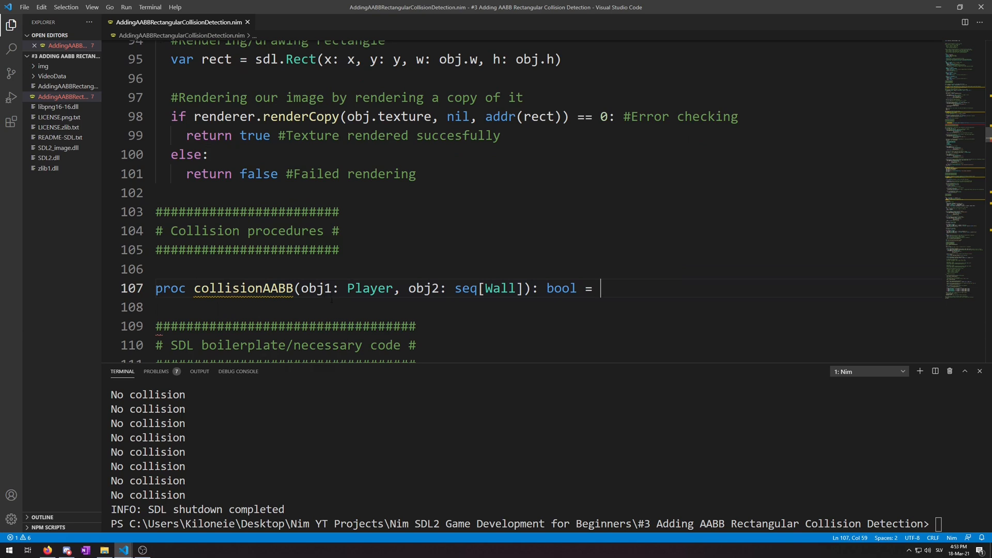
mouse_move(561, 288)
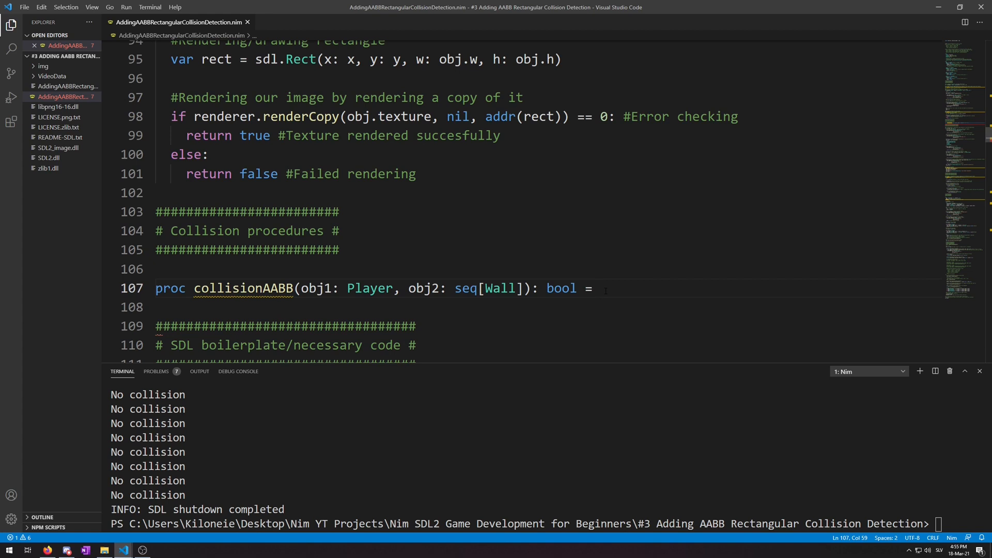
type("let wall = obj2[0].image")
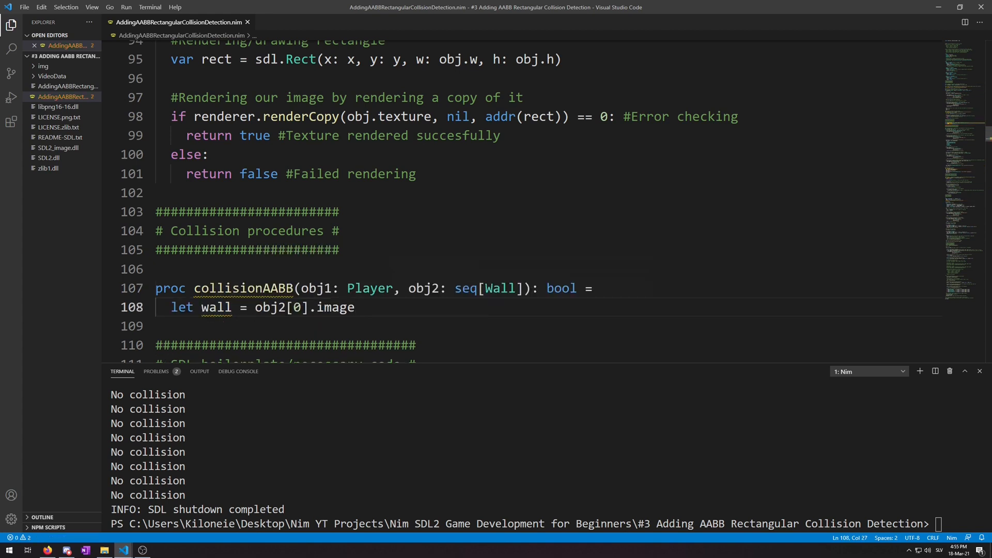
Add a 'for w in obj2:' loop commented as checking every wall at all times
double_click(297, 307)
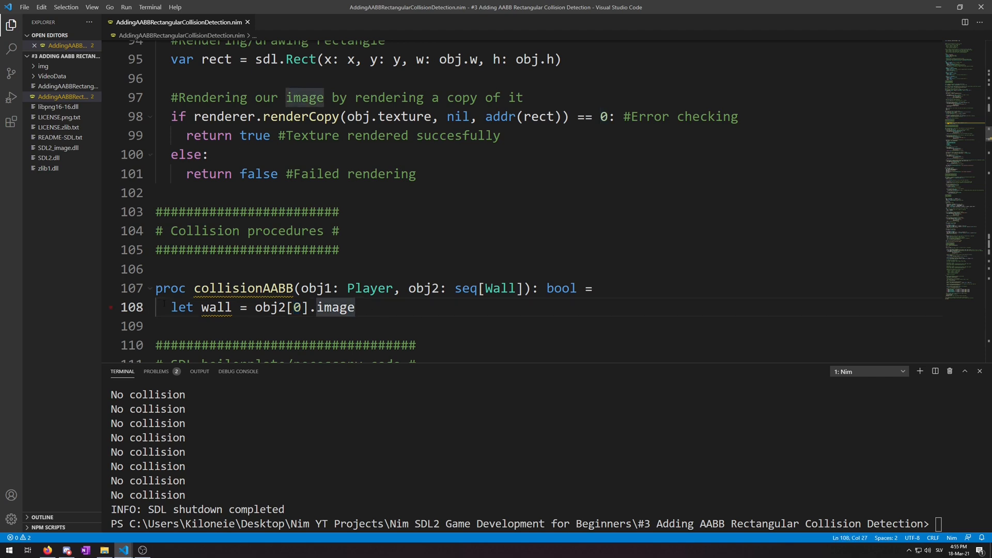
double_click(181, 307)
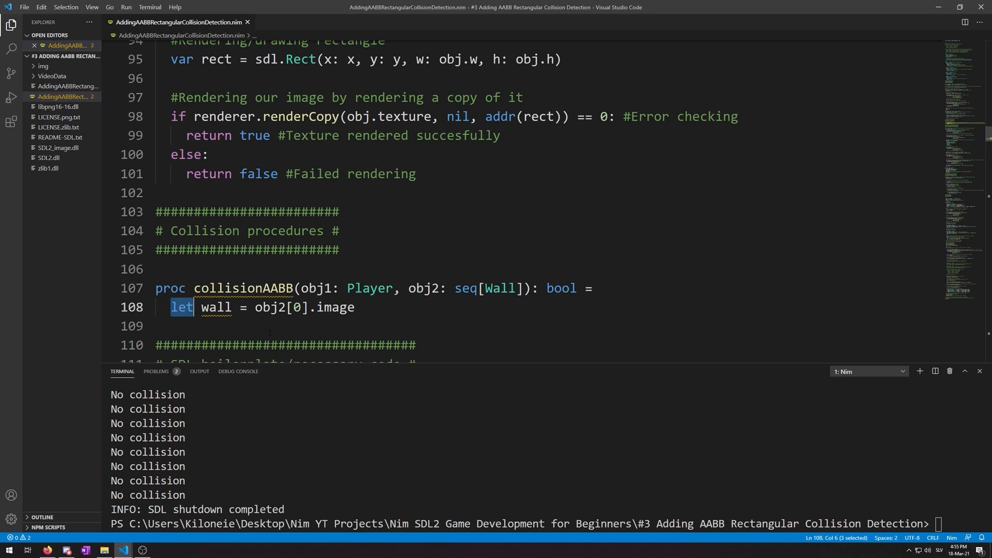
left_click(355, 307)
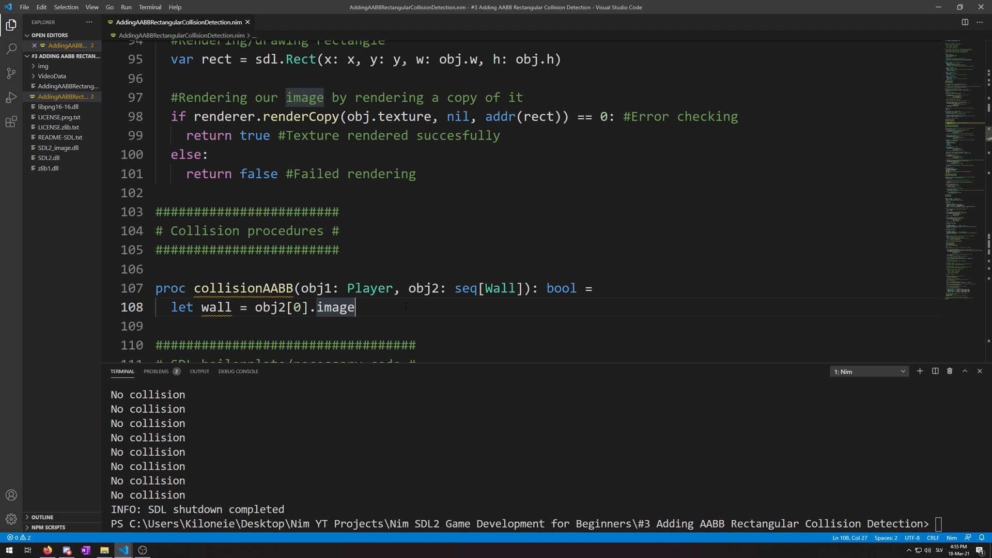
type("for w in obj2: #Checks every single wall at all times")
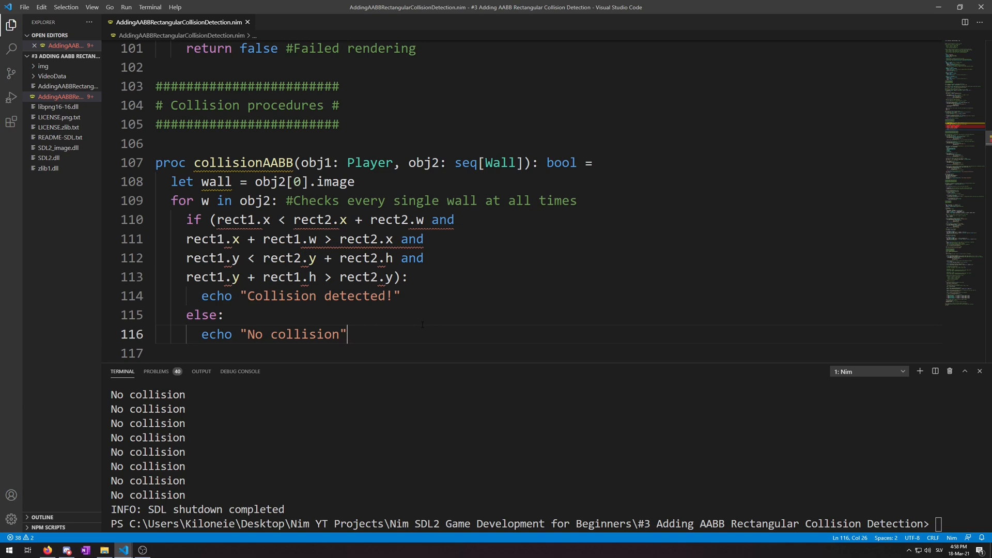
Add 'return true' under the Collision detected! echo inside the loop
type("return")
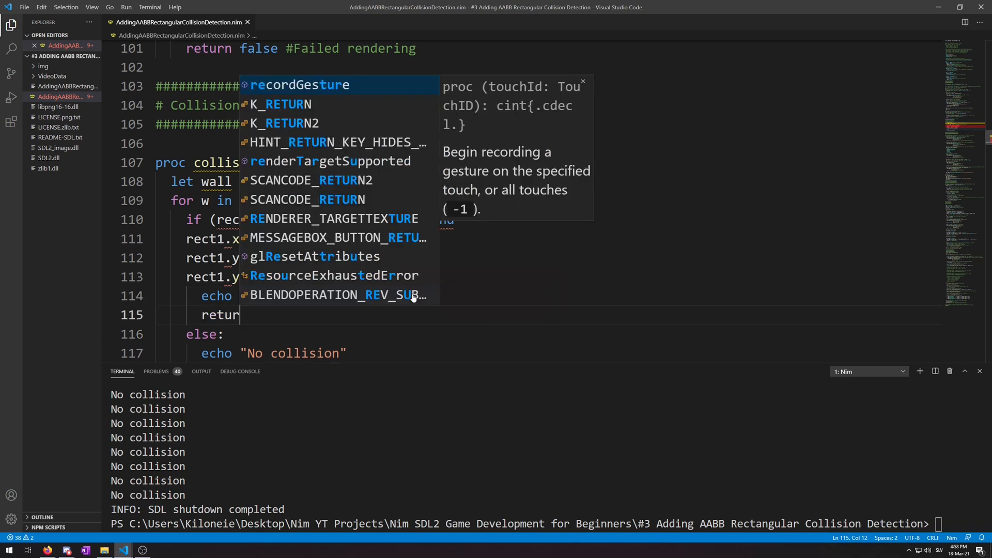
type("true")
left_click(548, 220)
type("obj")
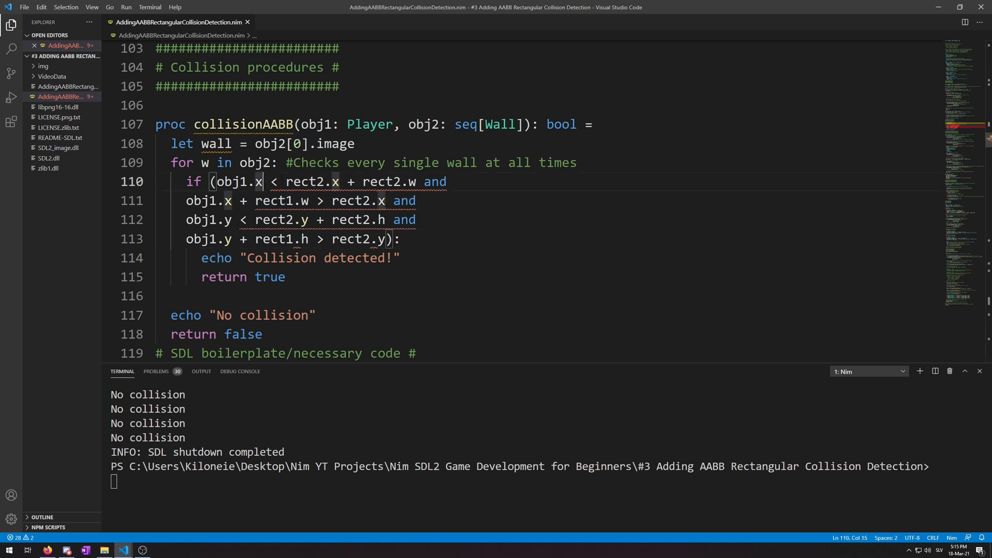
Use obj1.x.float64 and obj1.image.w in the overlap check in place of rect1
type(".float64")
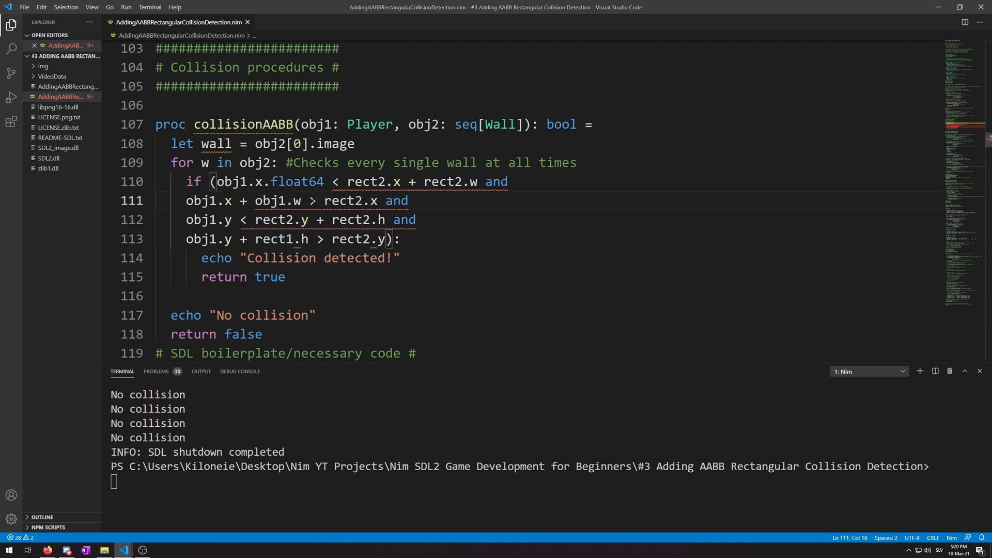
type("image")
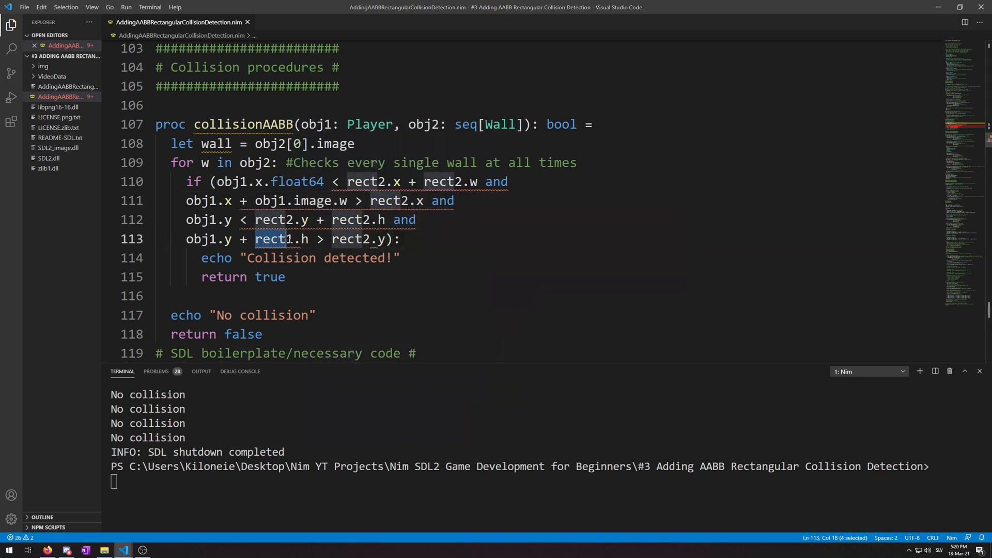
type("obj1")
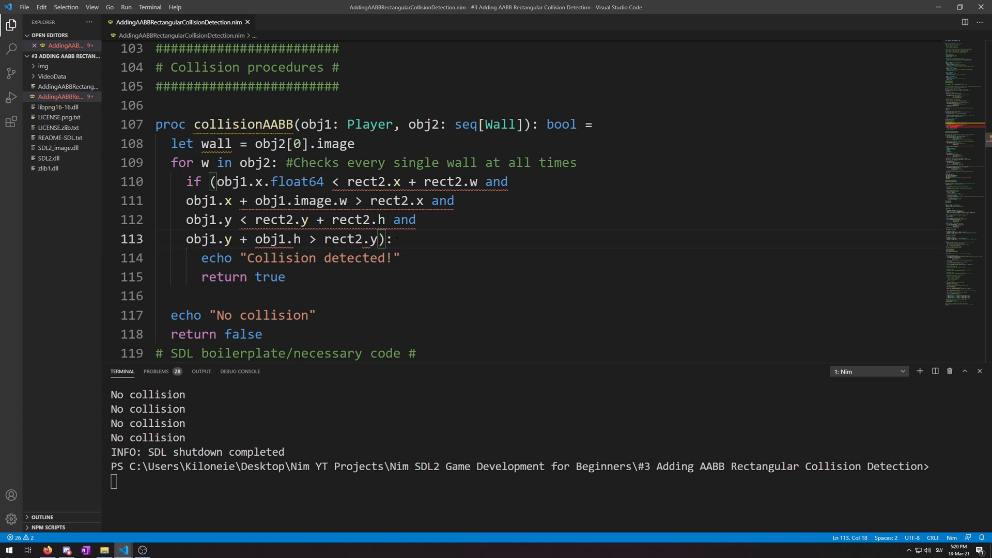
type(".image.")
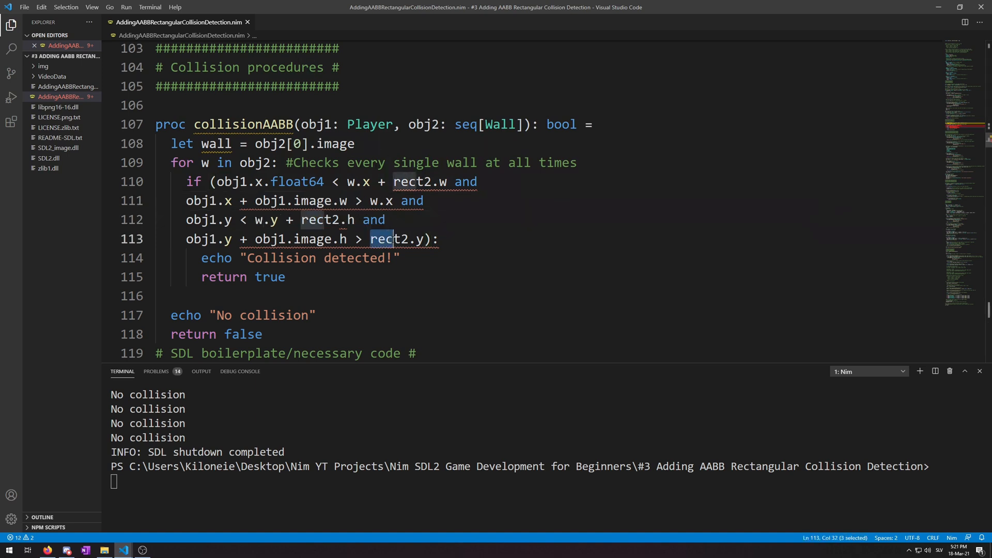
Replace rect2 fields with w.y and wall.w.float64 in the collision check
type("w.y")
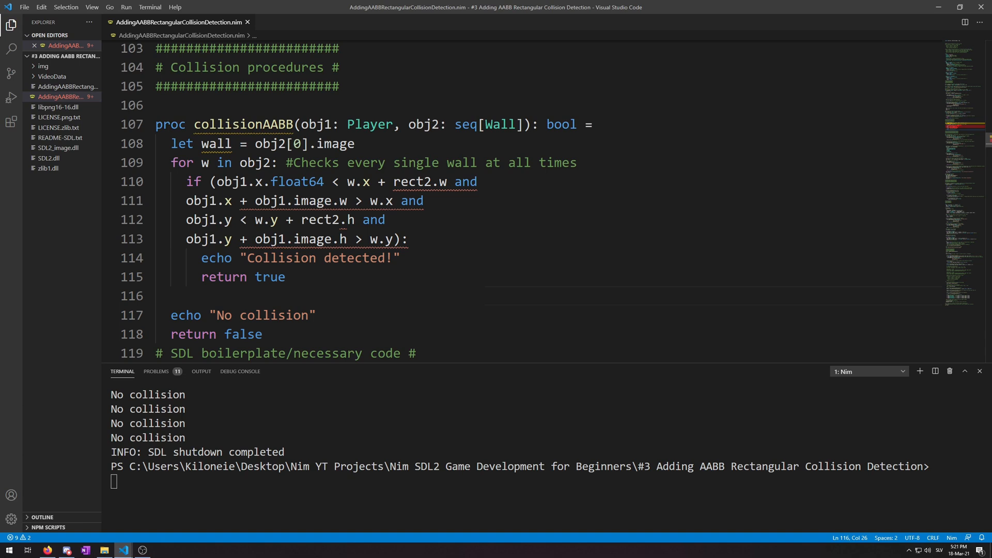
double_click(406, 181)
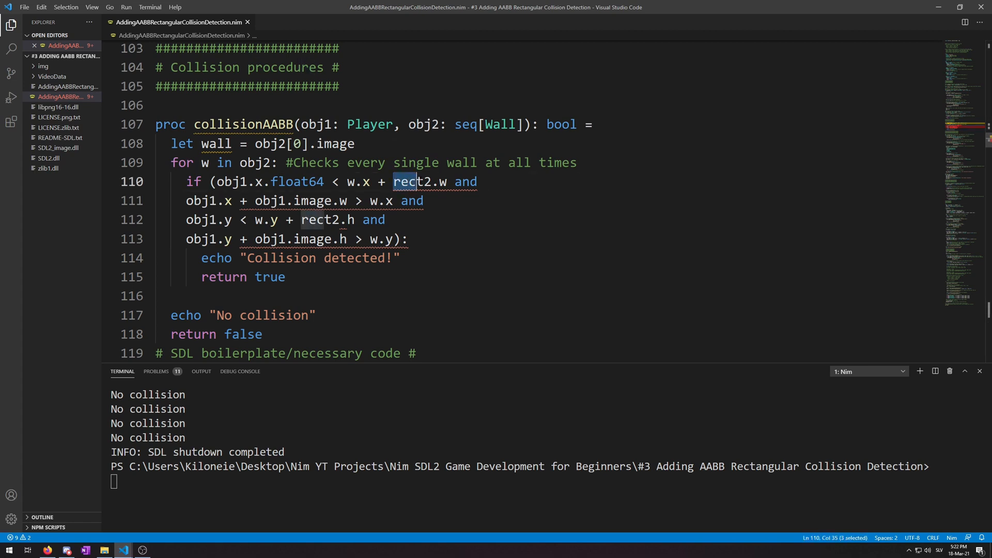
type("wall")
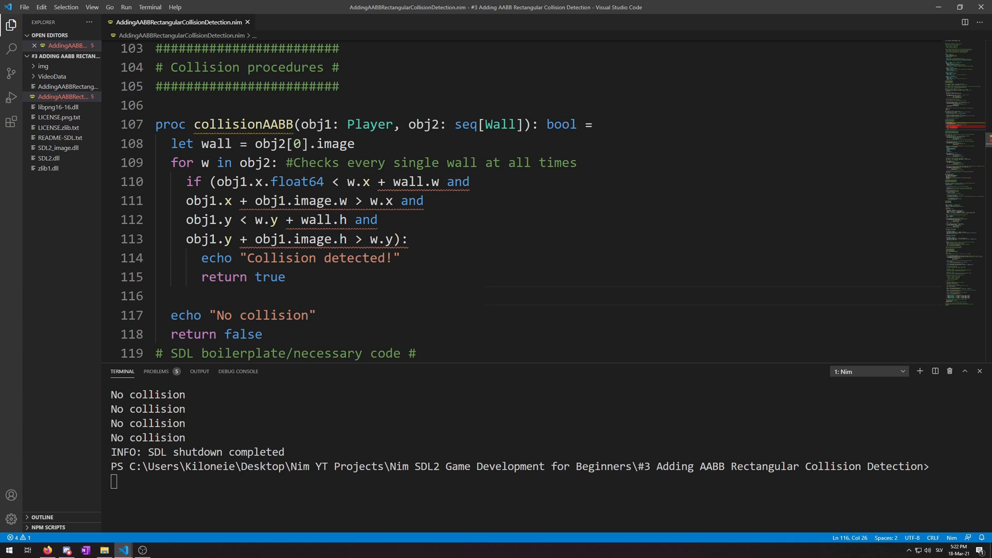
type(".float64")
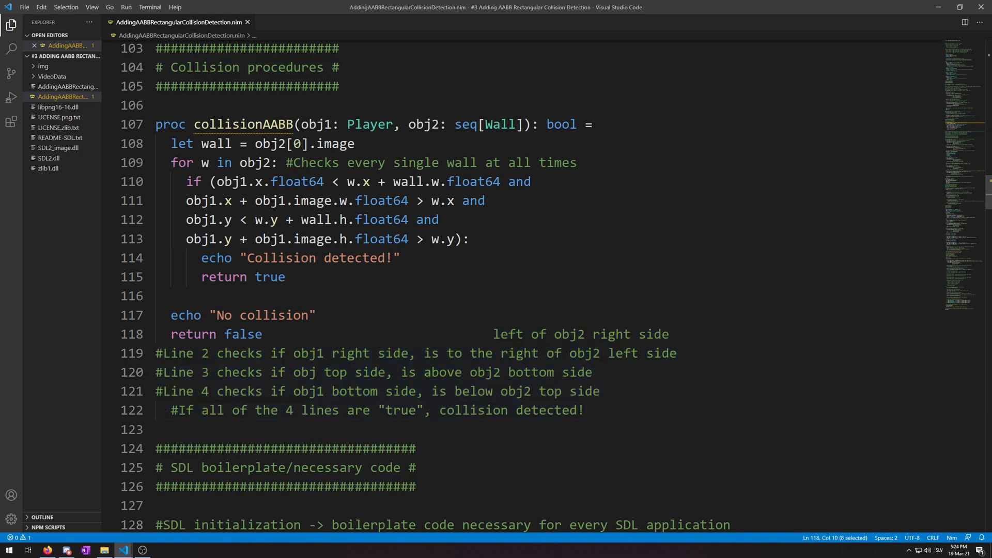
Select the width and height condition lines to append .float64 and fix the obj1 comment
left_click_drag(186, 181, 531, 181)
type("1")
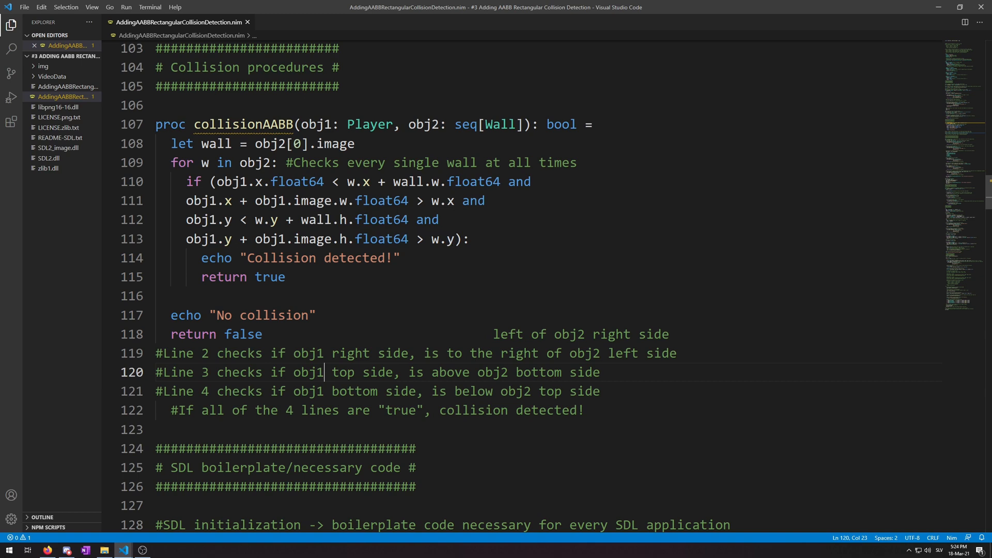
left_click_drag(185, 239, 468, 239)
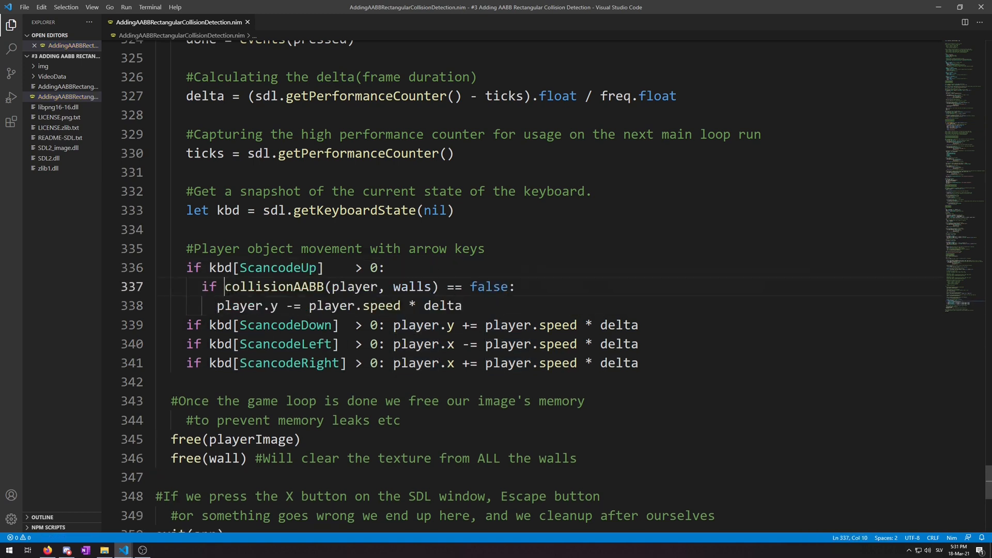
Guard the remaining arrow-key movement lines with 'if collisionAABB(player, walls) == false:'
double_click(352, 287)
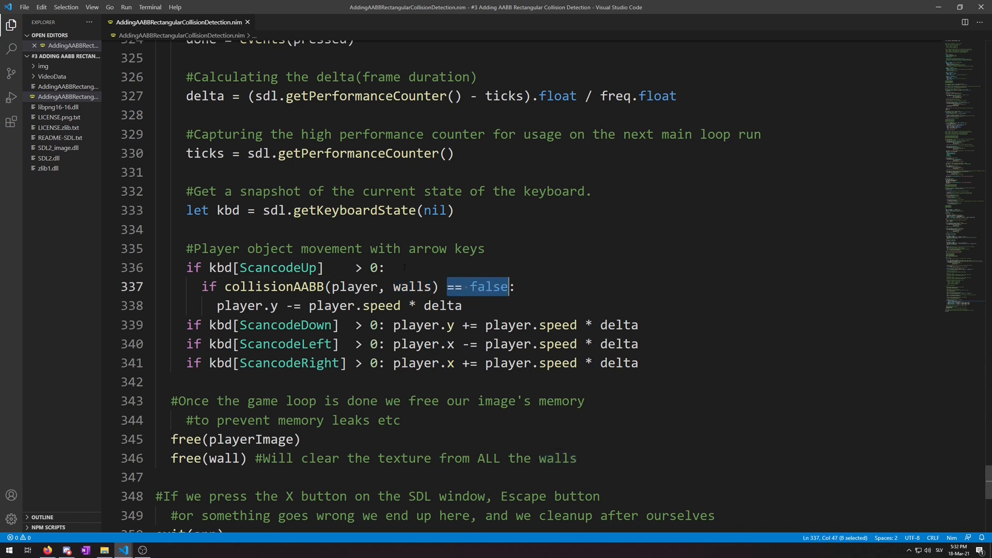
key("Enter")
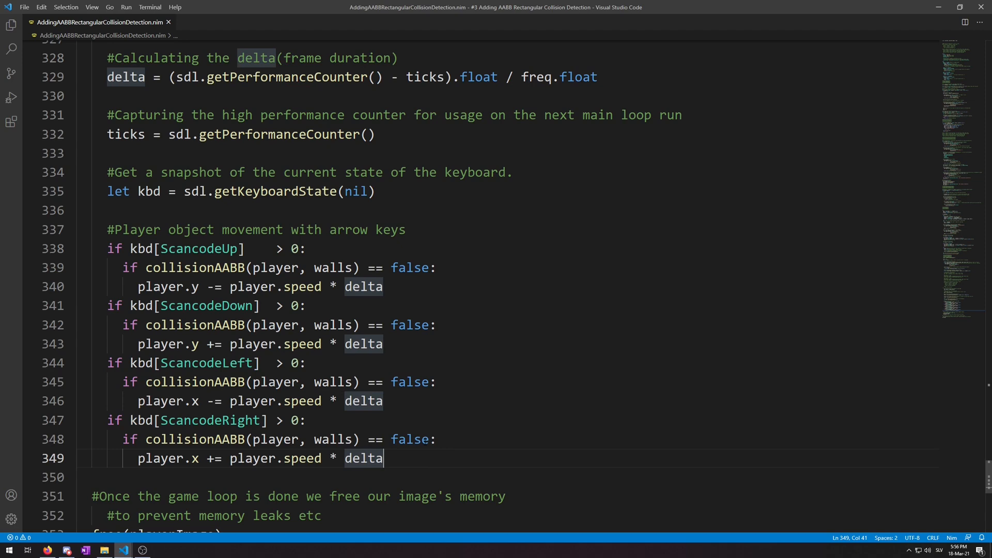
Build and run with F5, drive the player up into the wall to log 'Collision detected!', then close the game
key("F5")
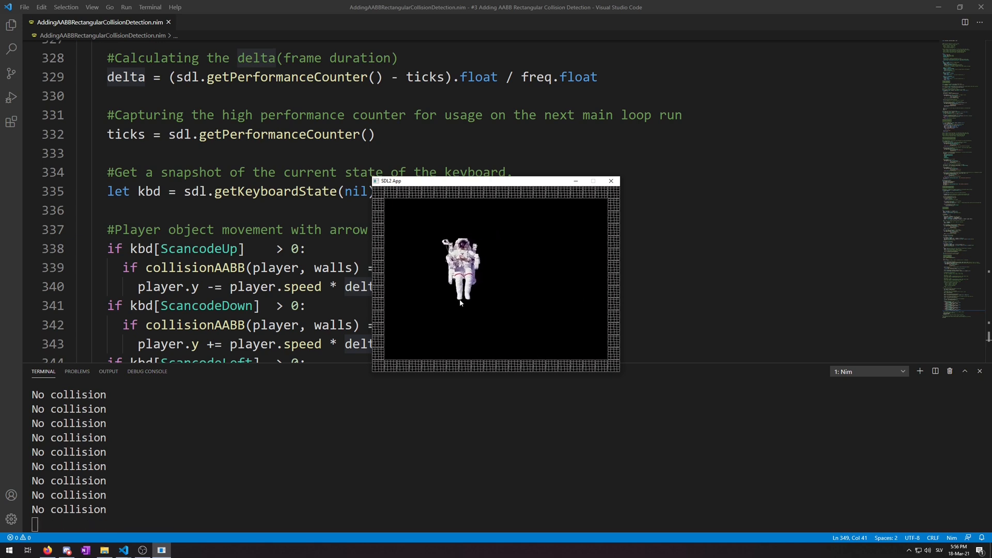
key("Up")
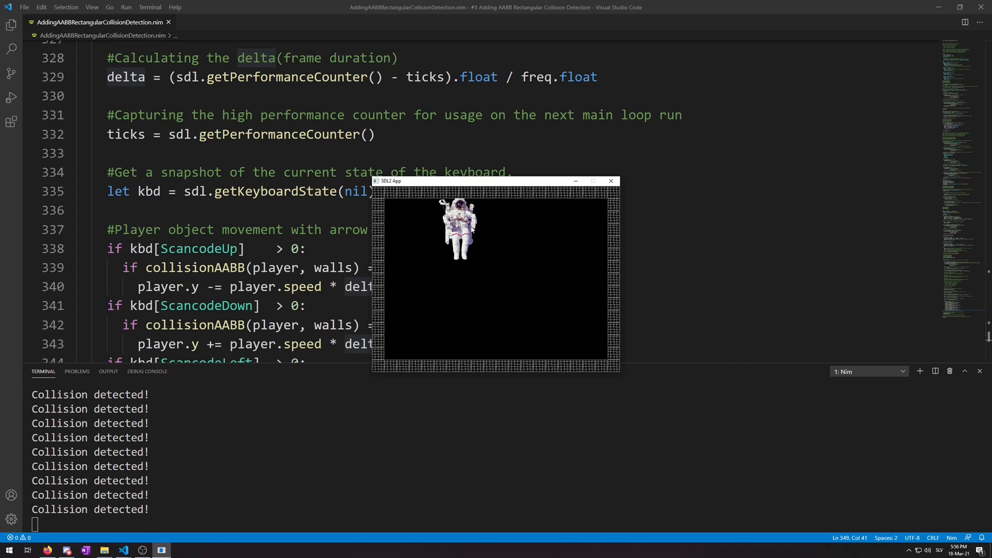
mouse_move(611, 180)
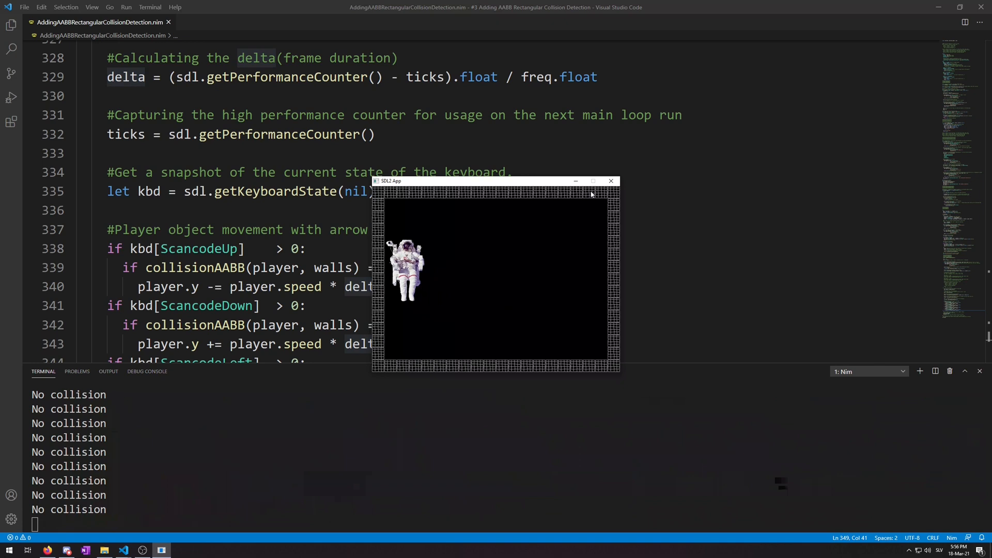
left_click(611, 181)
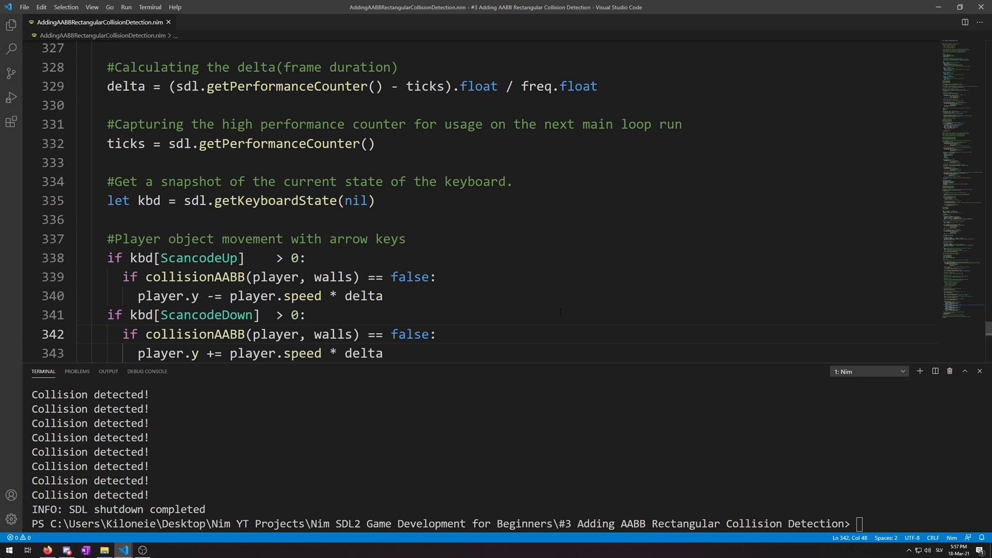
left_click(437, 335)
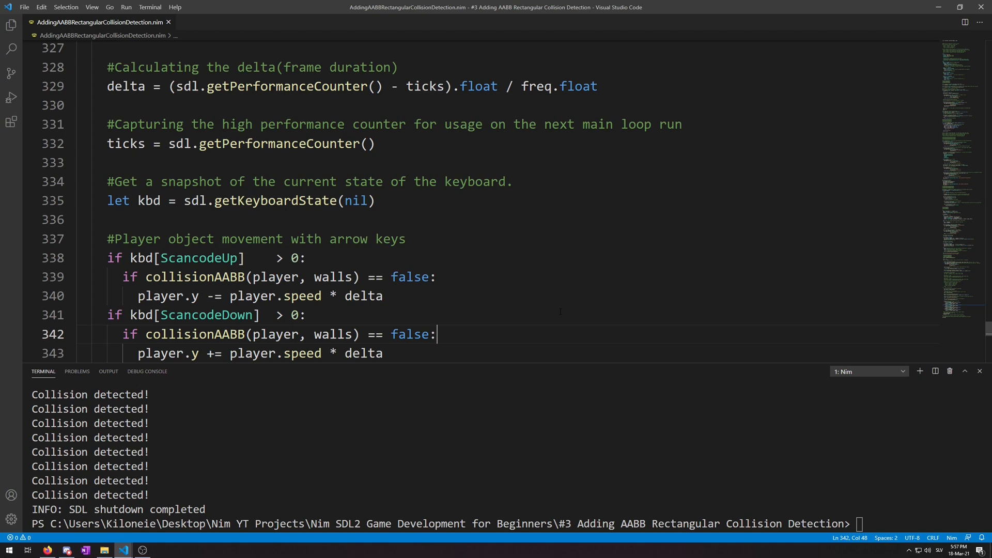